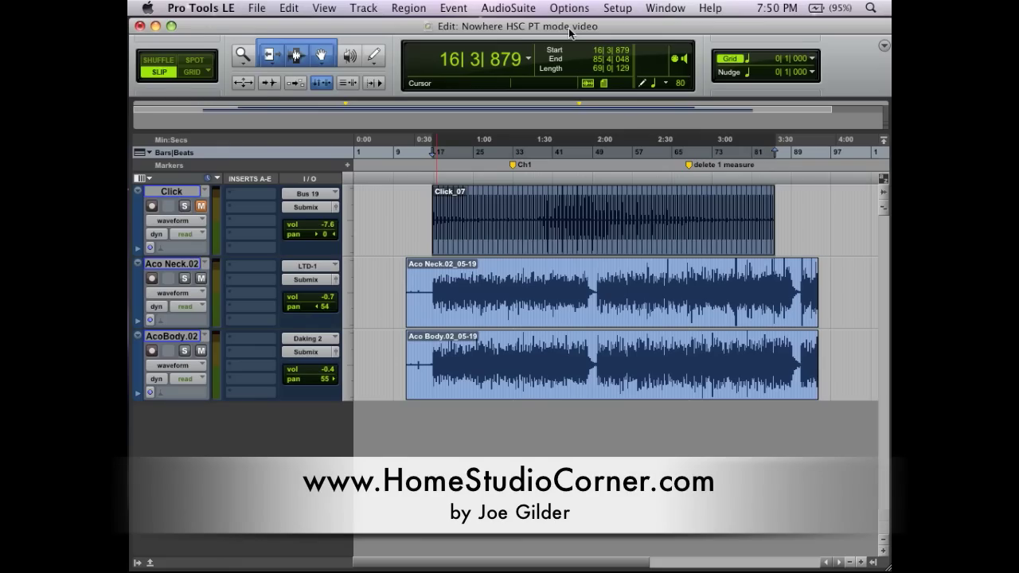
{"action": "mouse_move", "coordinate": [653, 14]}
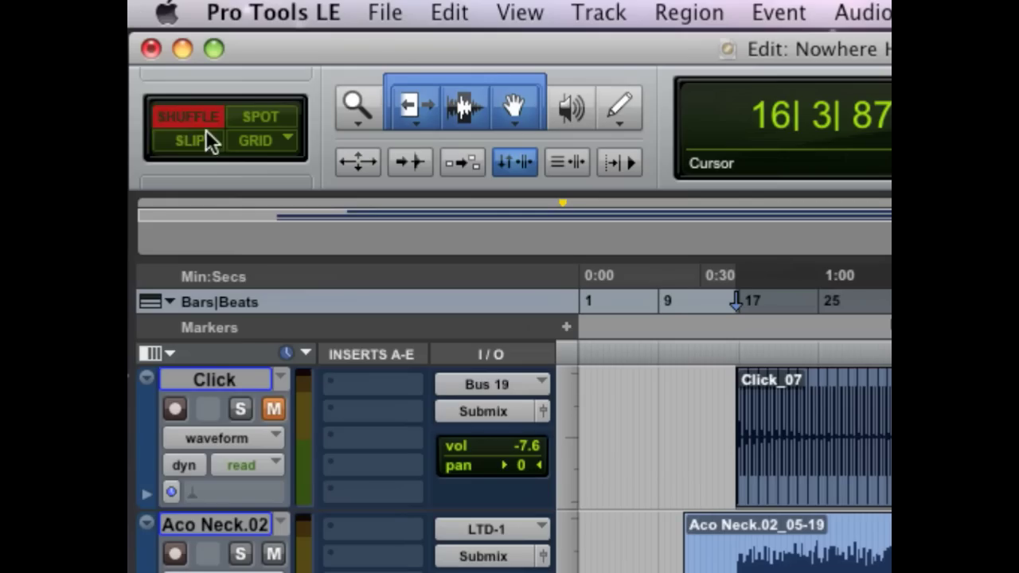
- Try the Grid and Spot edit modes, then return to Slip mode
{"action": "left_click", "coordinate": [256, 140]}
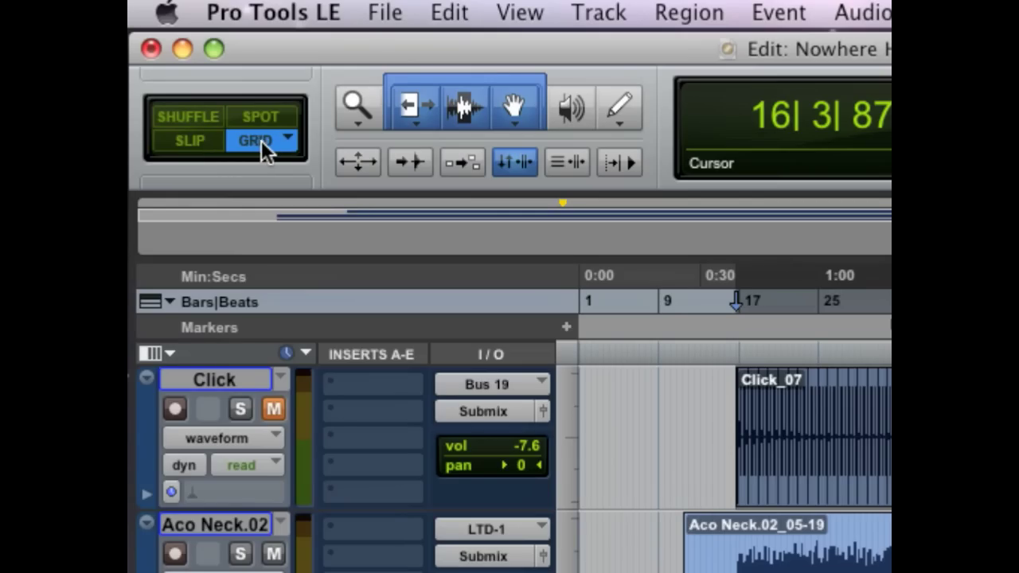
{"action": "mouse_move", "coordinate": [267, 147]}
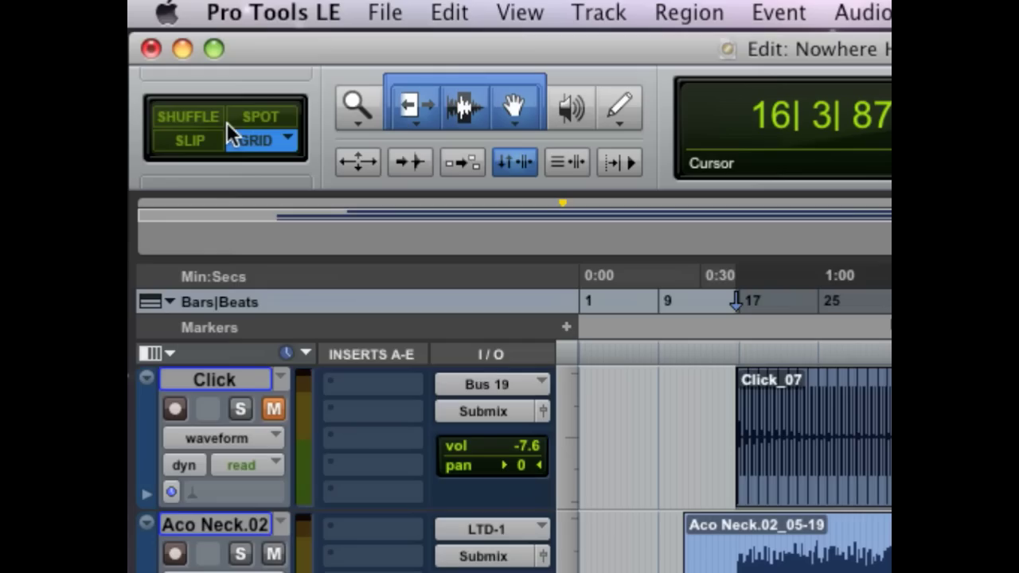
{"action": "left_click", "coordinate": [261, 116]}
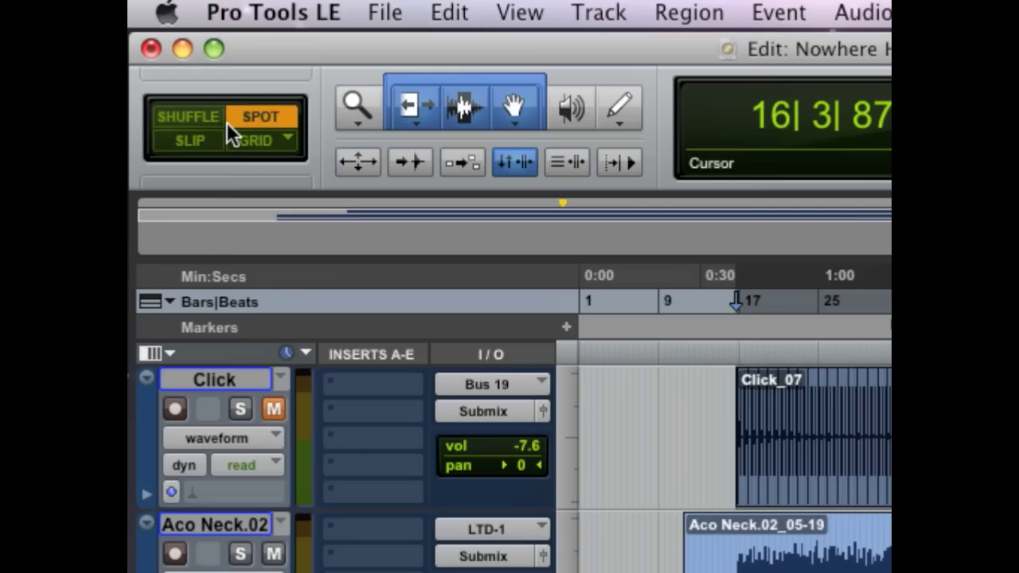
{"action": "left_click", "coordinate": [189, 140]}
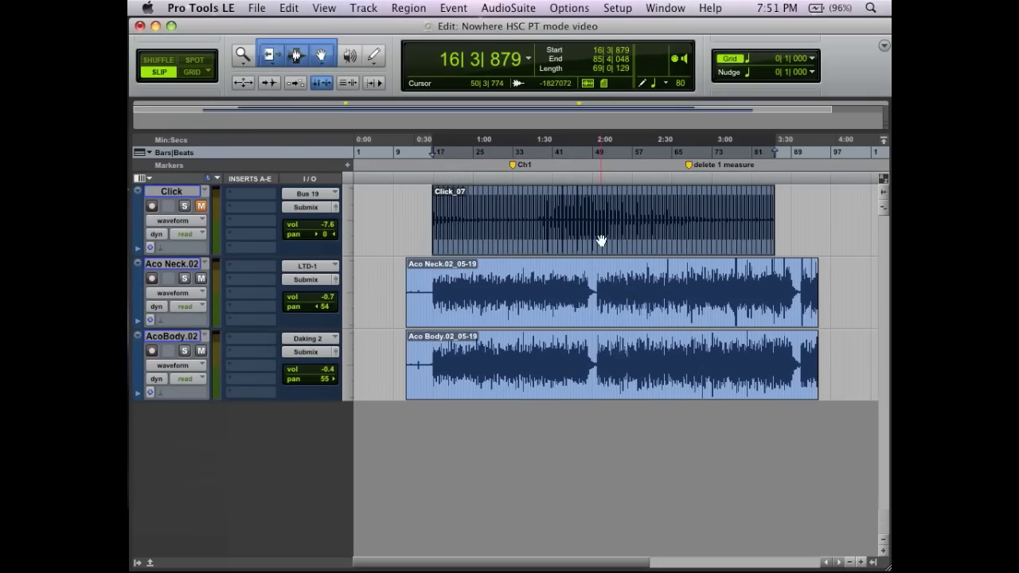
- Cut the silent lead-in before the guitar onset on both guitar regions and check alignment
{"action": "left_click", "coordinate": [533, 303]}
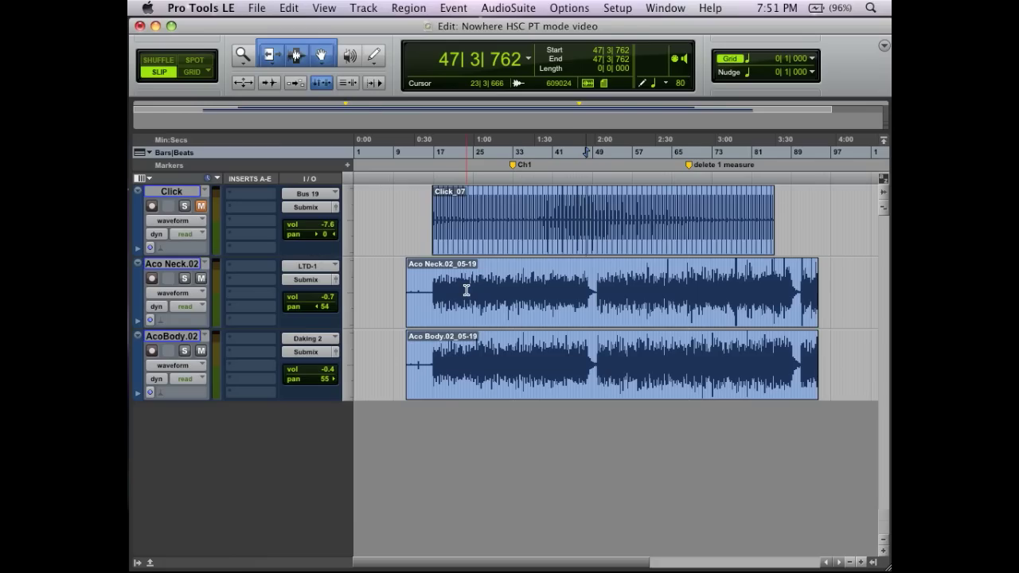
{"action": "left_click", "coordinate": [427, 290]}
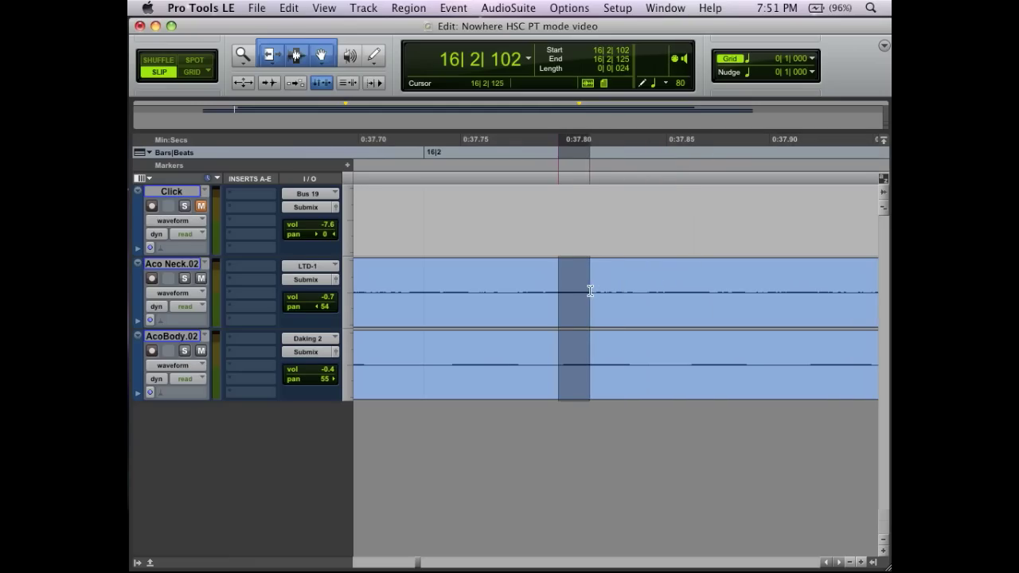
{"action": "left_click", "coordinate": [580, 295]}
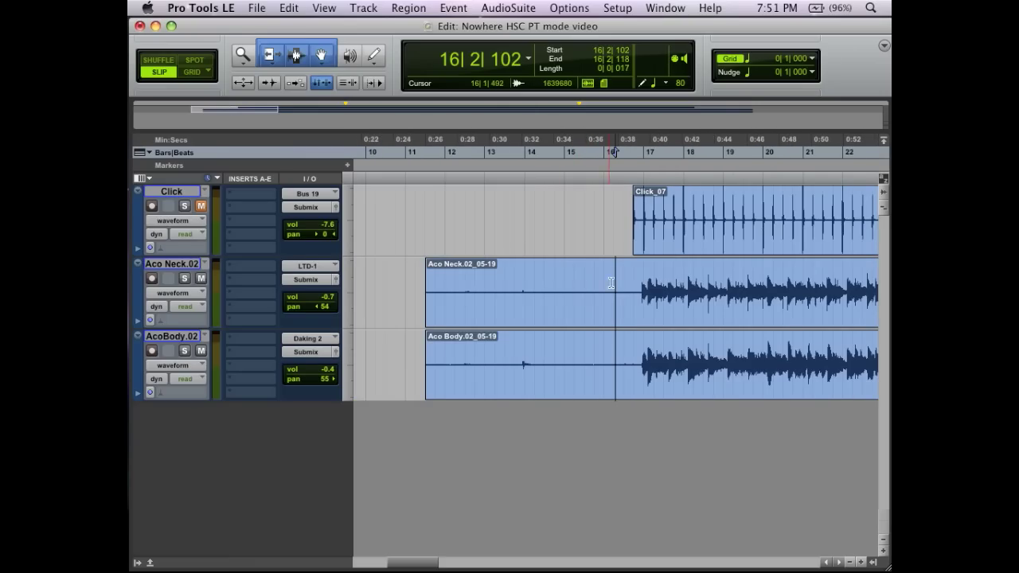
{"action": "left_click", "coordinate": [494, 290]}
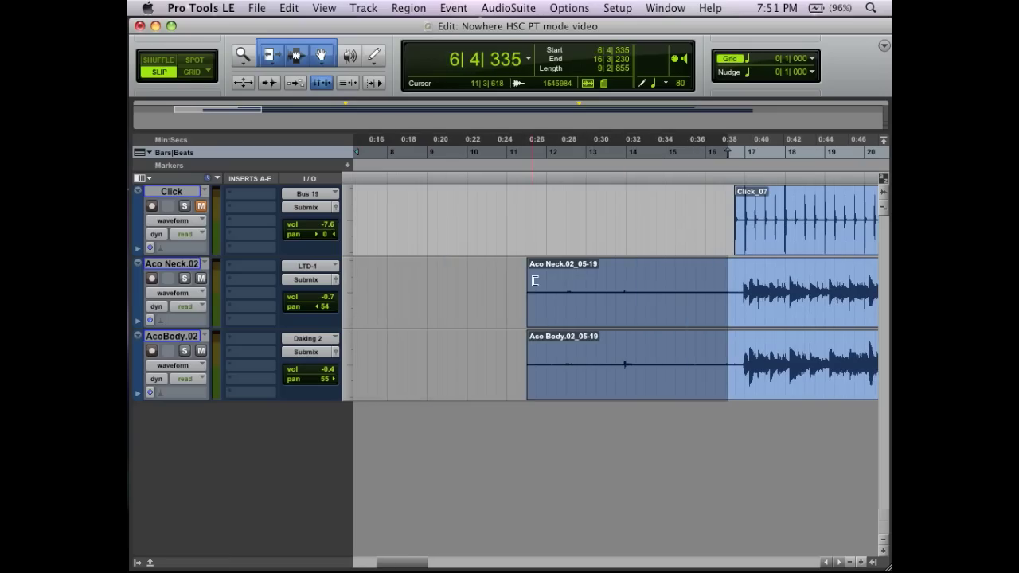
{"action": "scroll", "scroll_direction": "right", "scroll_amount": 3}
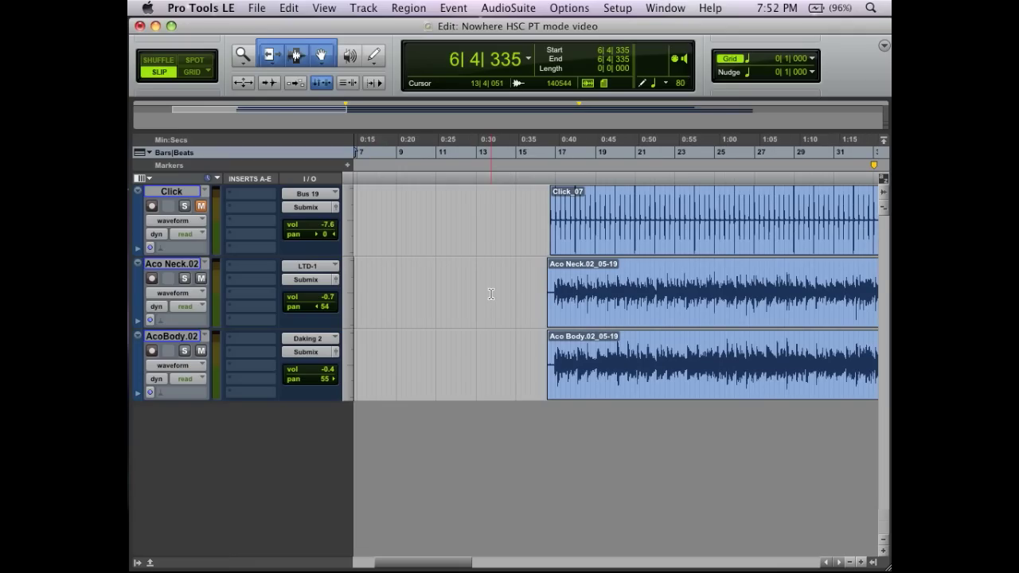
{"action": "scroll", "scroll_direction": "right", "scroll_amount": 3}
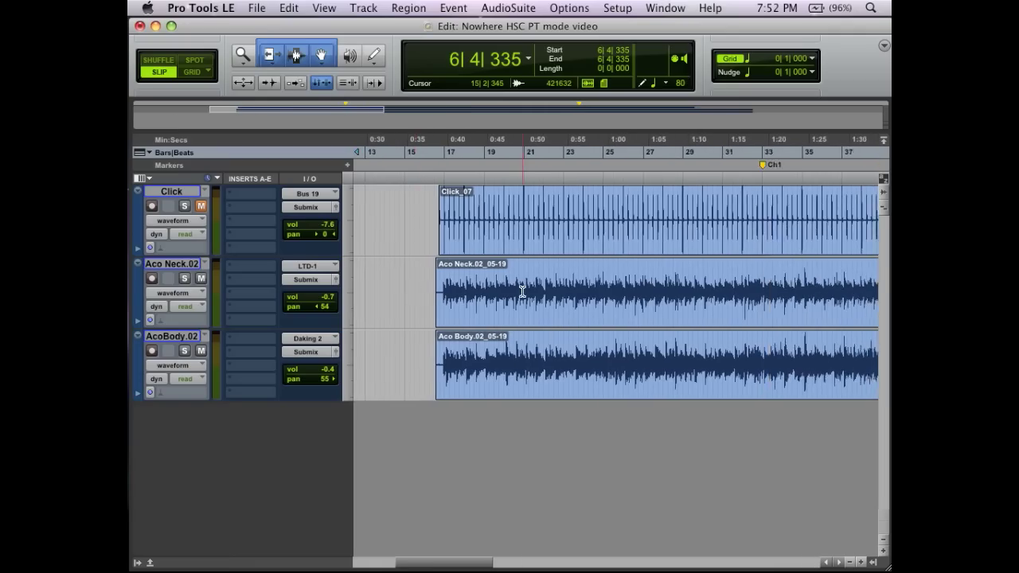
{"action": "scroll", "scroll_direction": "right", "scroll_amount": 3}
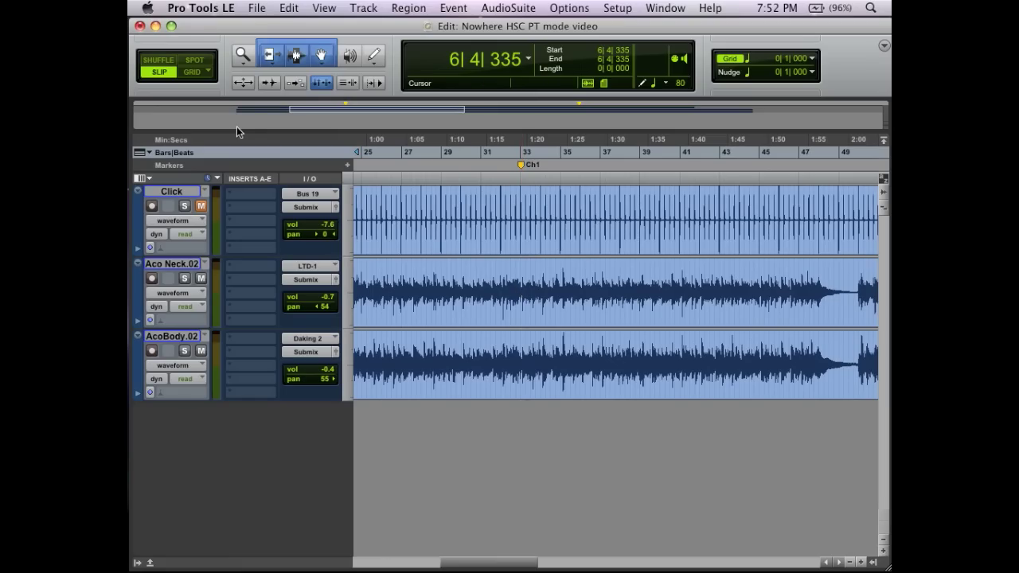
- Enable Grid mode and drag a snapped selection over bar 5 of the click track
{"action": "left_click", "coordinate": [641, 191]}
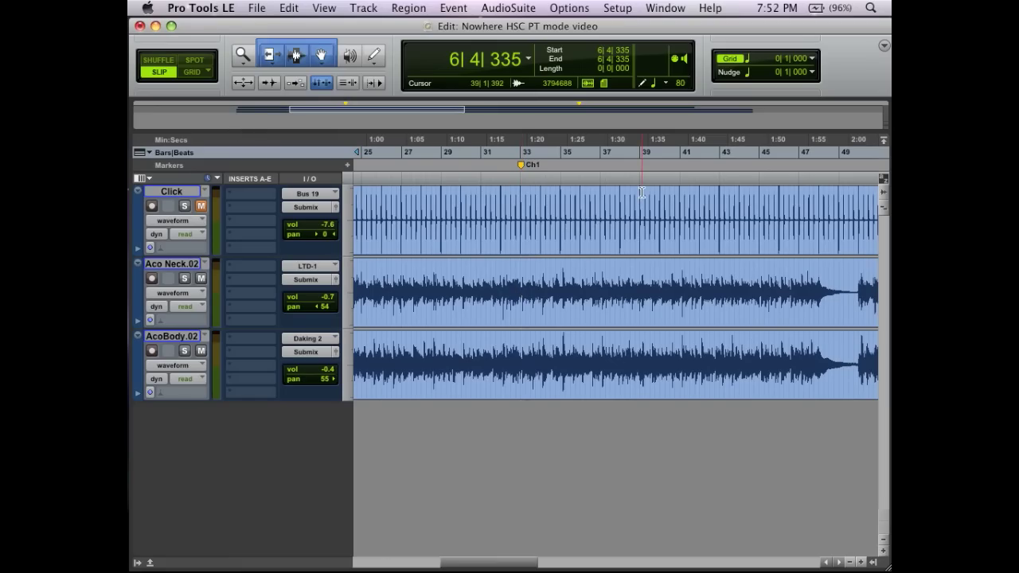
{"action": "left_click", "coordinate": [193, 72]}
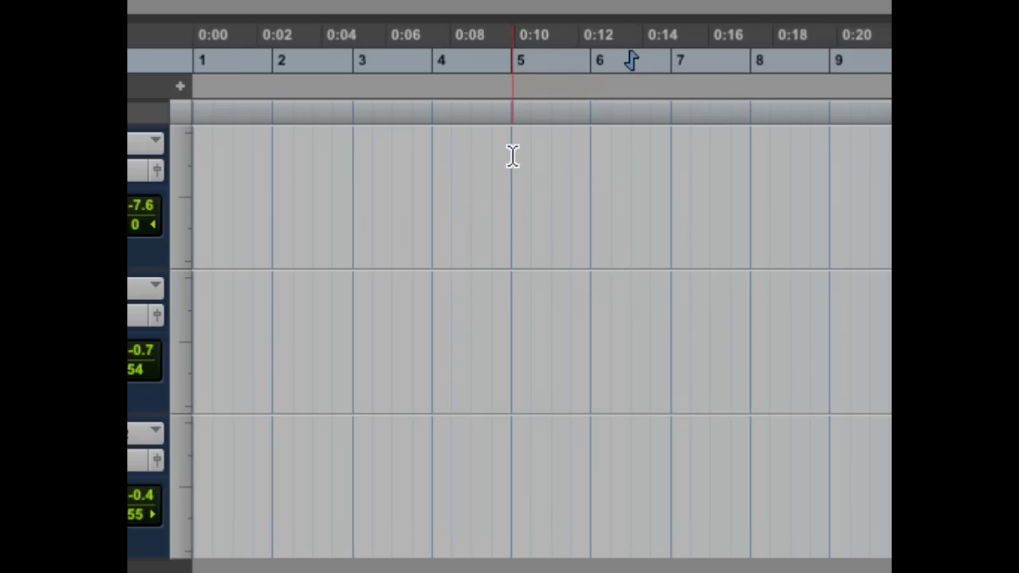
{"action": "left_click_drag", "start_coordinate": [513, 155], "coordinate": [530, 271]}
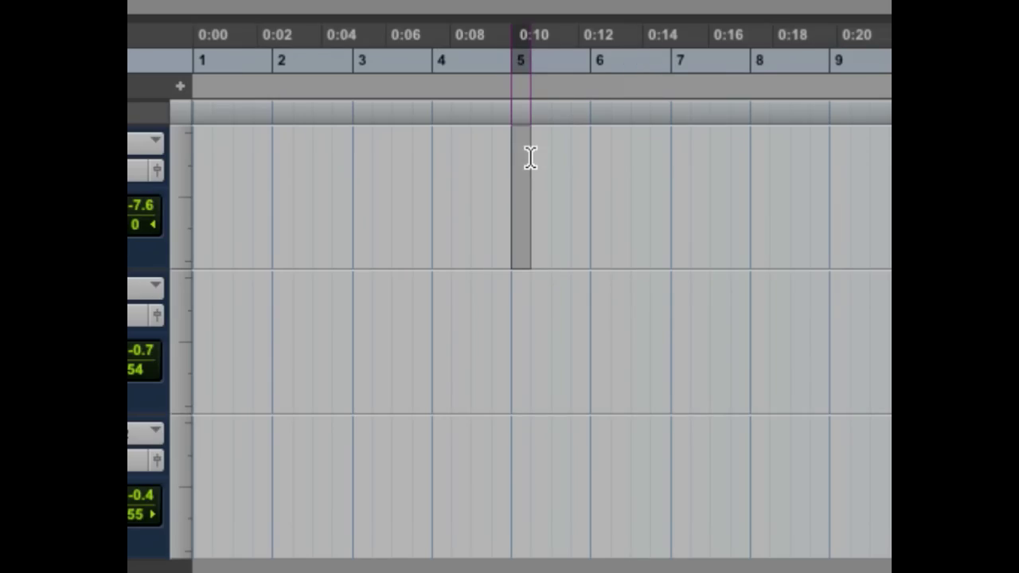
{"action": "left_click_drag", "start_coordinate": [521, 156], "coordinate": [589, 155]}
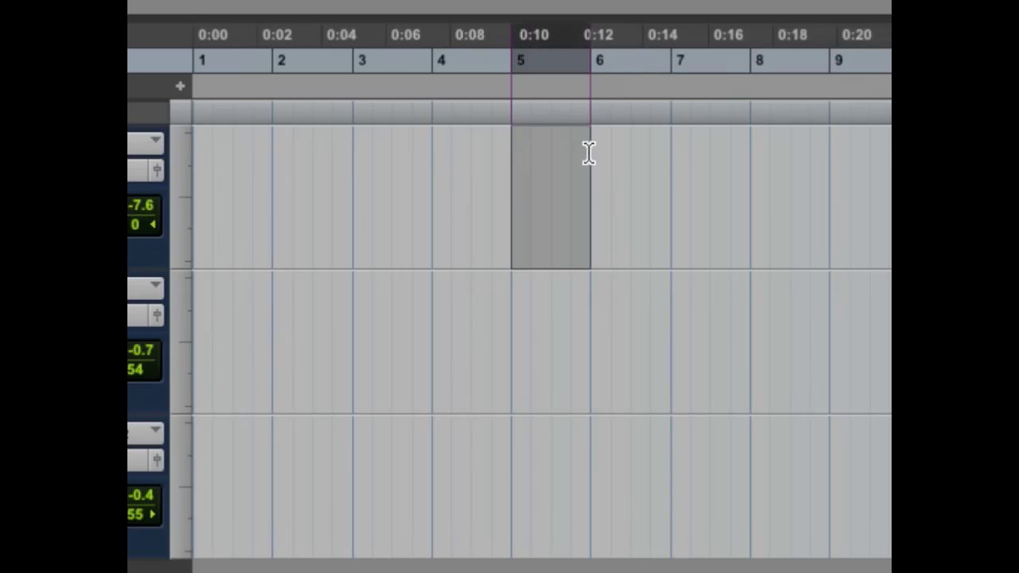
{"action": "mouse_move", "coordinate": [601, 147]}
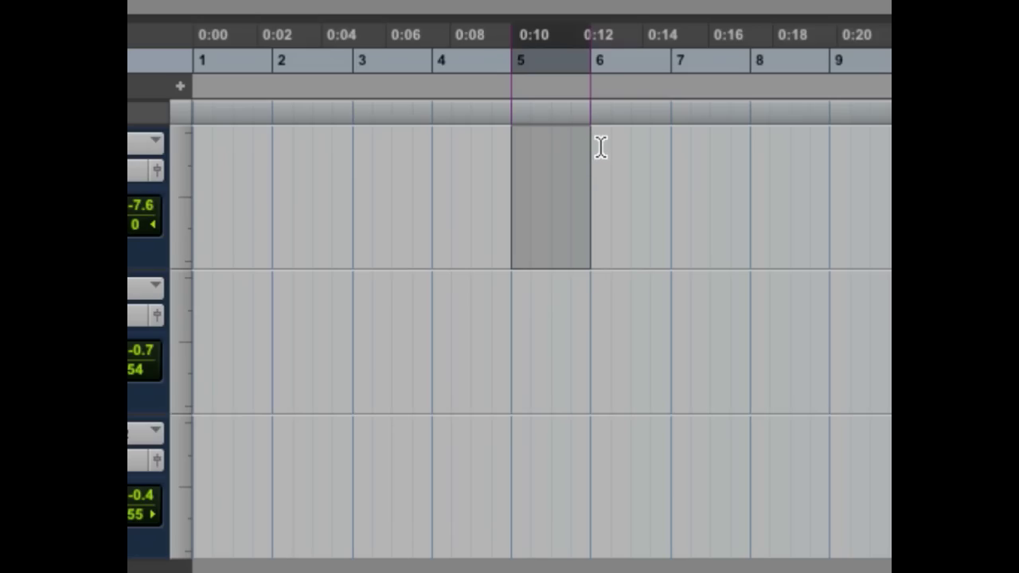
{"action": "mouse_move", "coordinate": [593, 152]}
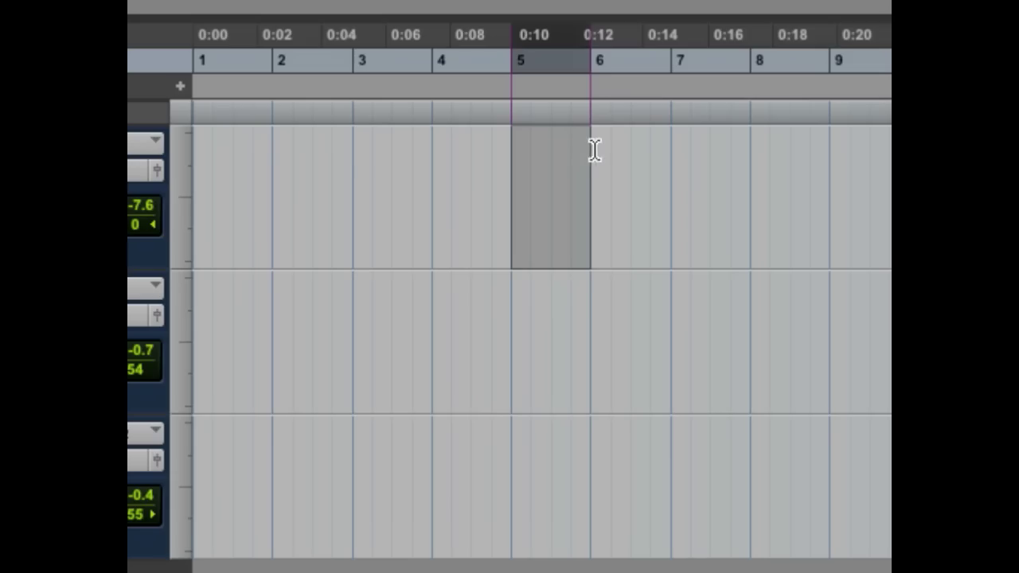
{"action": "left_click_drag", "start_coordinate": [593, 150], "coordinate": [667, 144]}
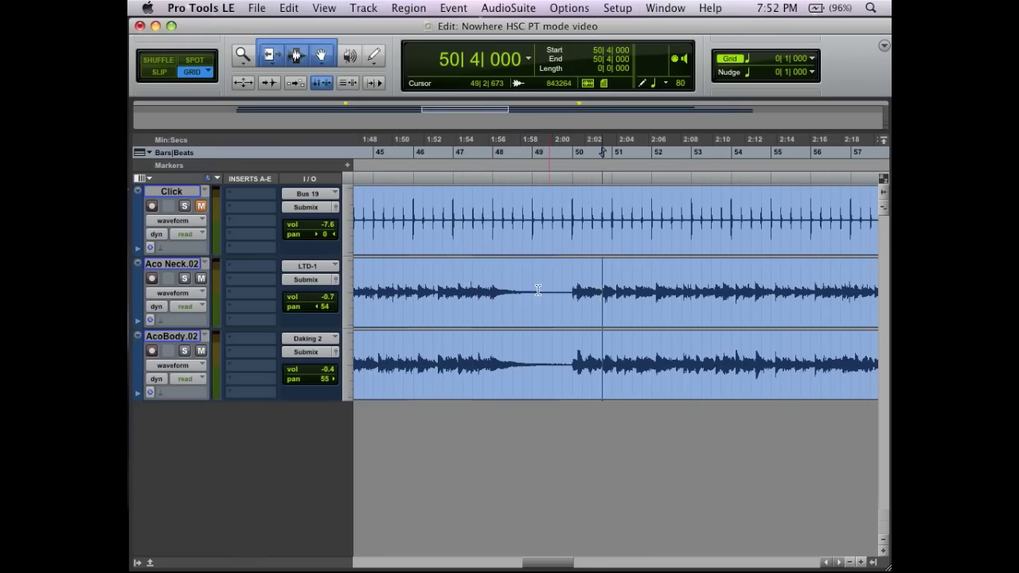
- Unmute the click, lower it to -9.2 dB, play the break and zoom near bar 50
{"action": "left_click", "coordinate": [478, 283]}
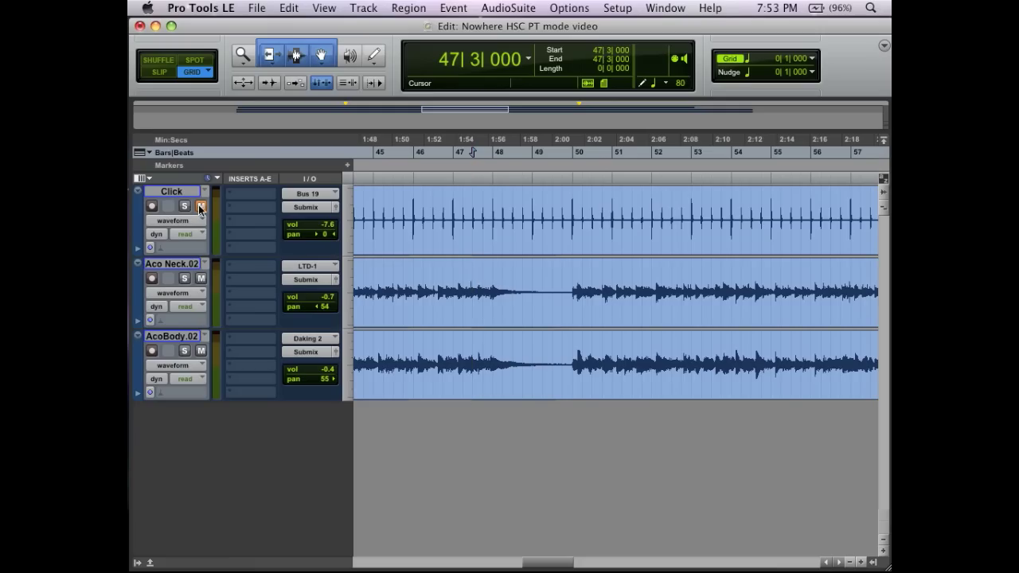
{"action": "left_click", "coordinate": [201, 206]}
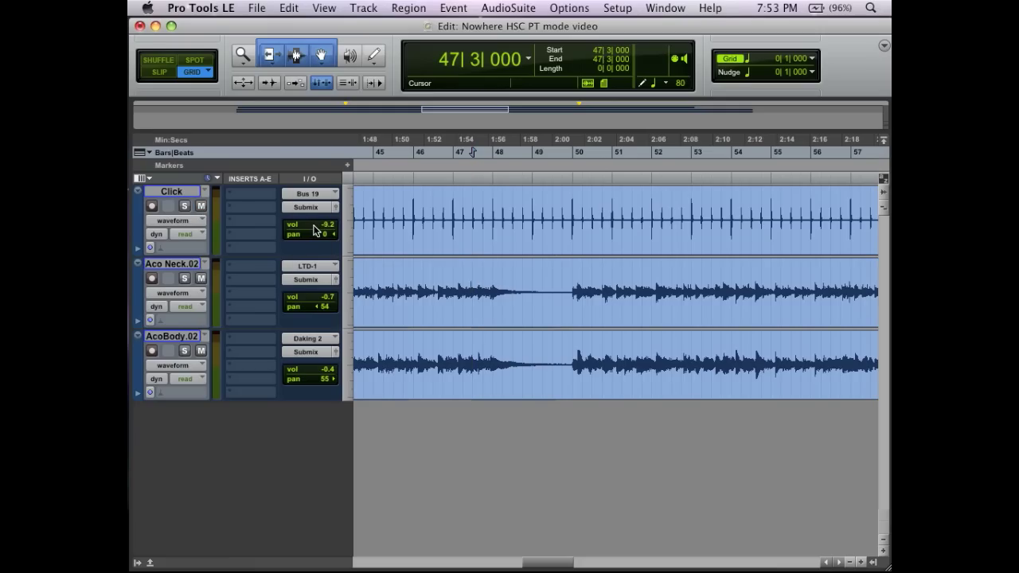
{"action": "key", "text": "space"}
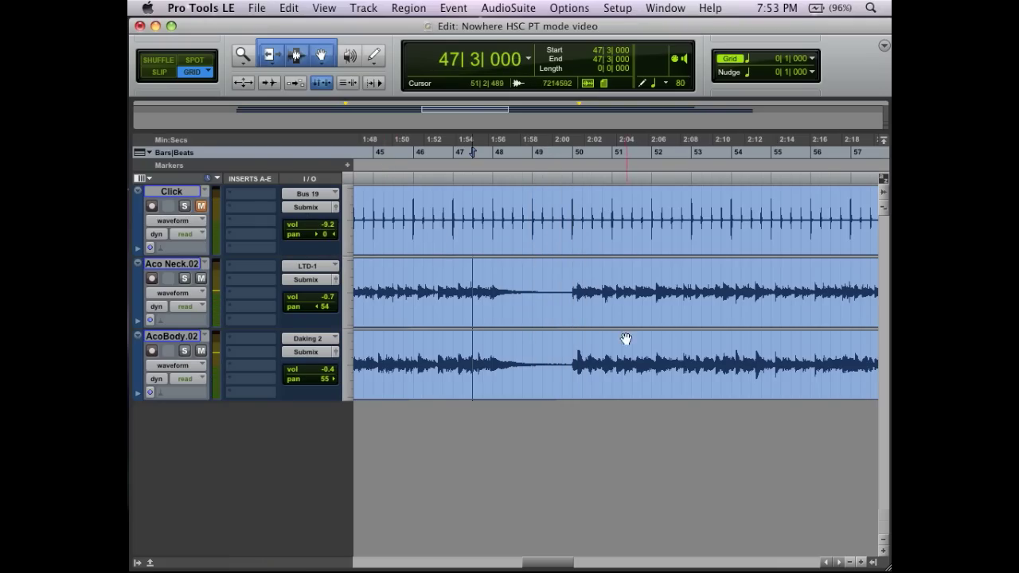
{"action": "left_click", "coordinate": [572, 293]}
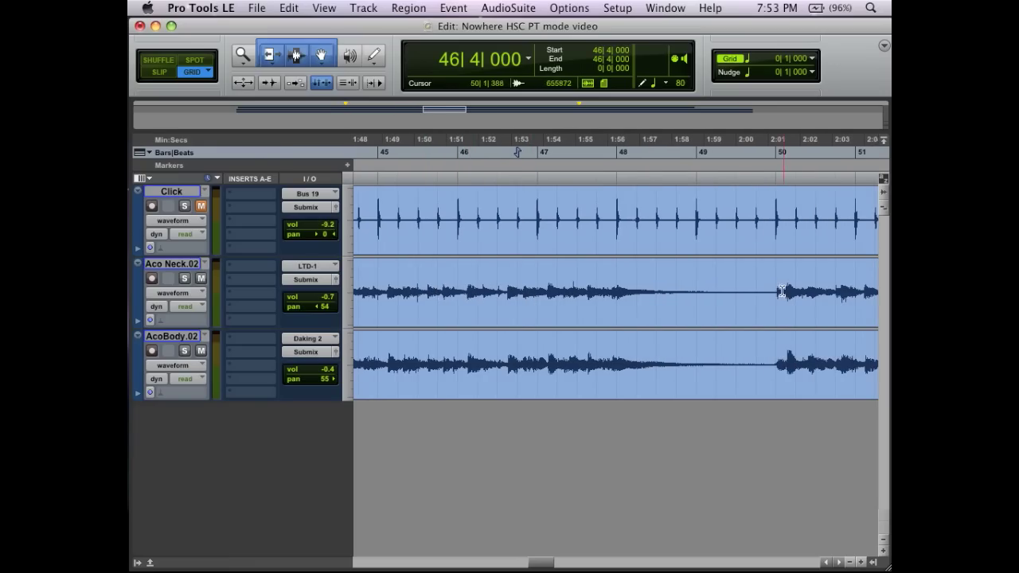
{"action": "left_click_drag", "start_coordinate": [776, 294], "coordinate": [736, 295]}
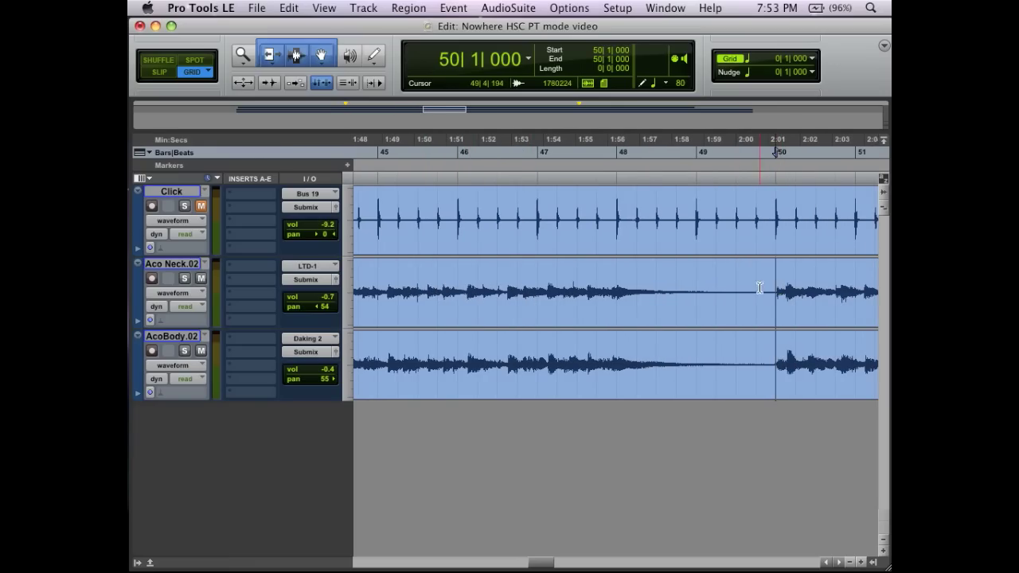
- Set the split point at bar 49 across the Aco Neck and AcoBody tracks
{"action": "left_click", "coordinate": [760, 295]}
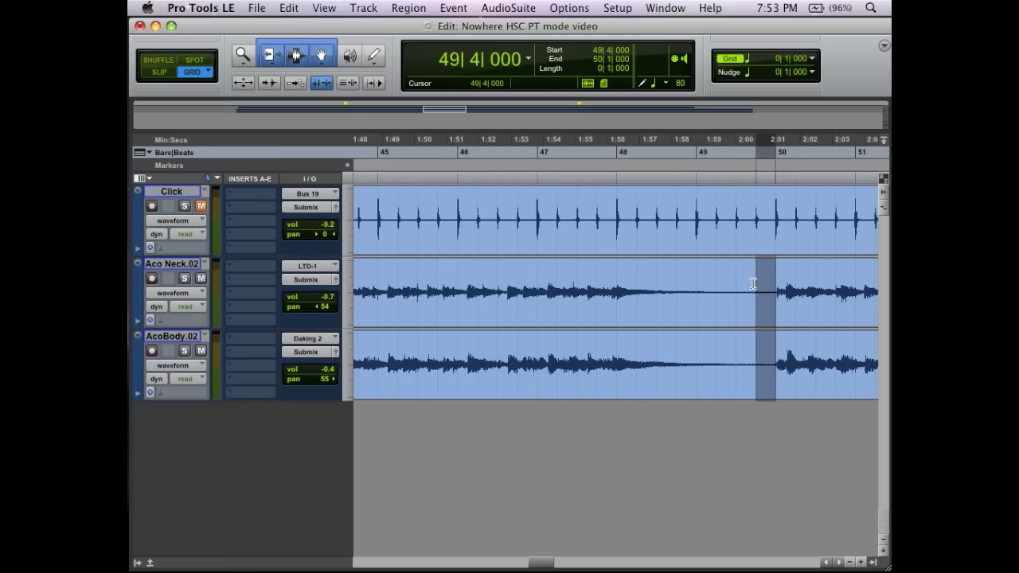
{"action": "left_click", "coordinate": [695, 282]}
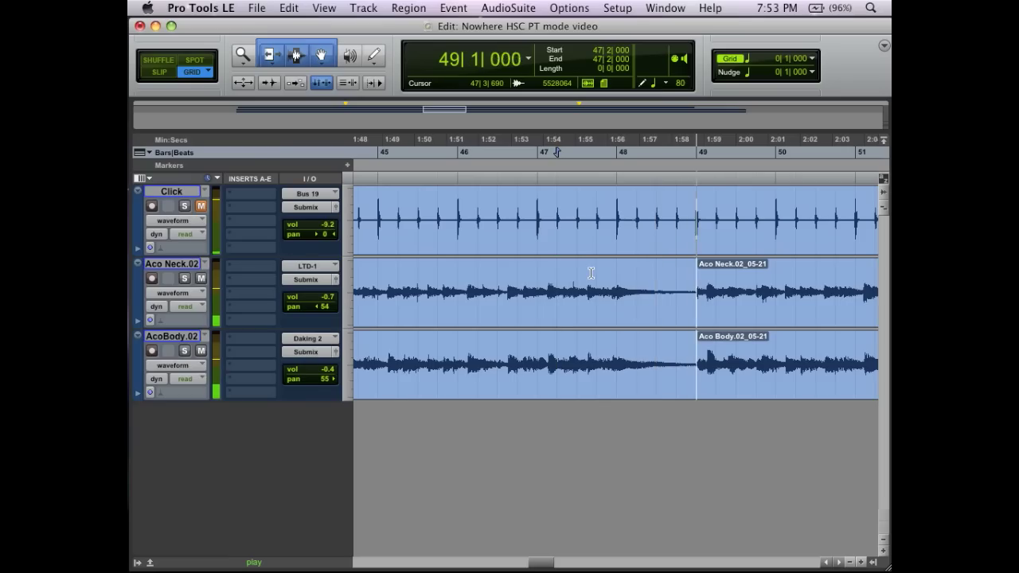
- Select the Aco Neck.02_05-21 region starting at bar 49 on both guitar tracks
{"action": "left_click", "coordinate": [724, 374]}
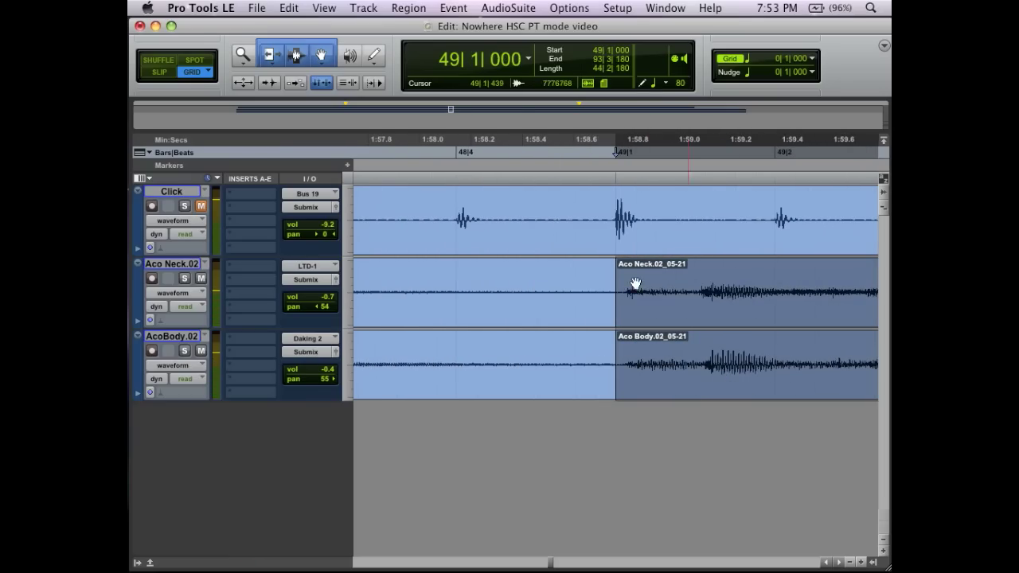
{"action": "left_click", "coordinate": [476, 215]}
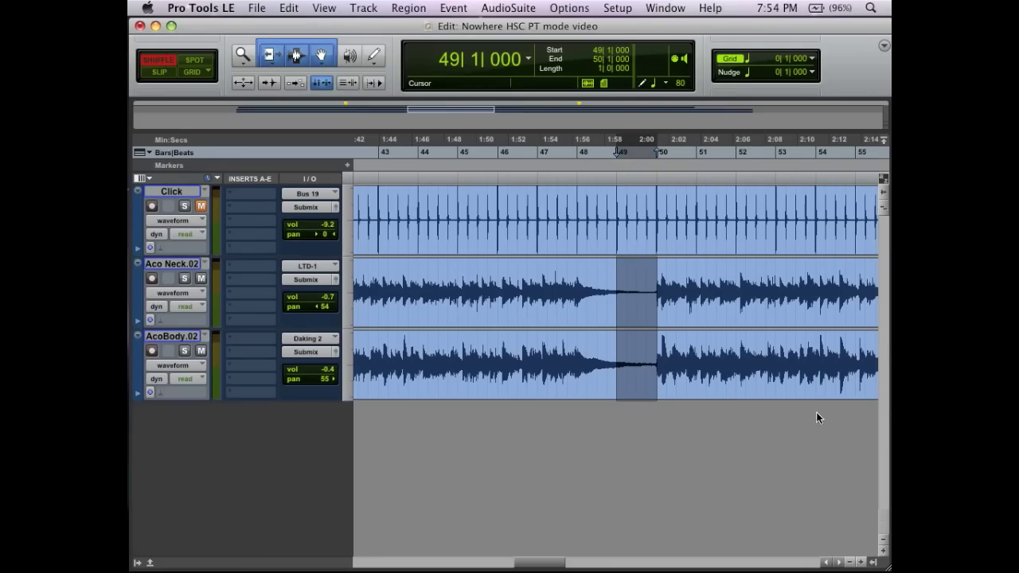
{"action": "mouse_move", "coordinate": [790, 311]}
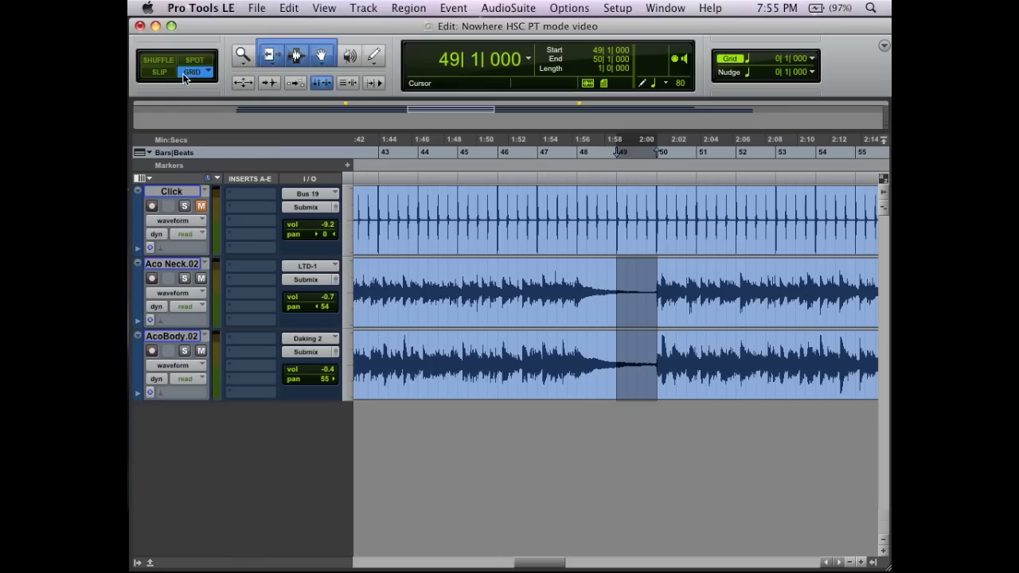
{"action": "mouse_move", "coordinate": [472, 279]}
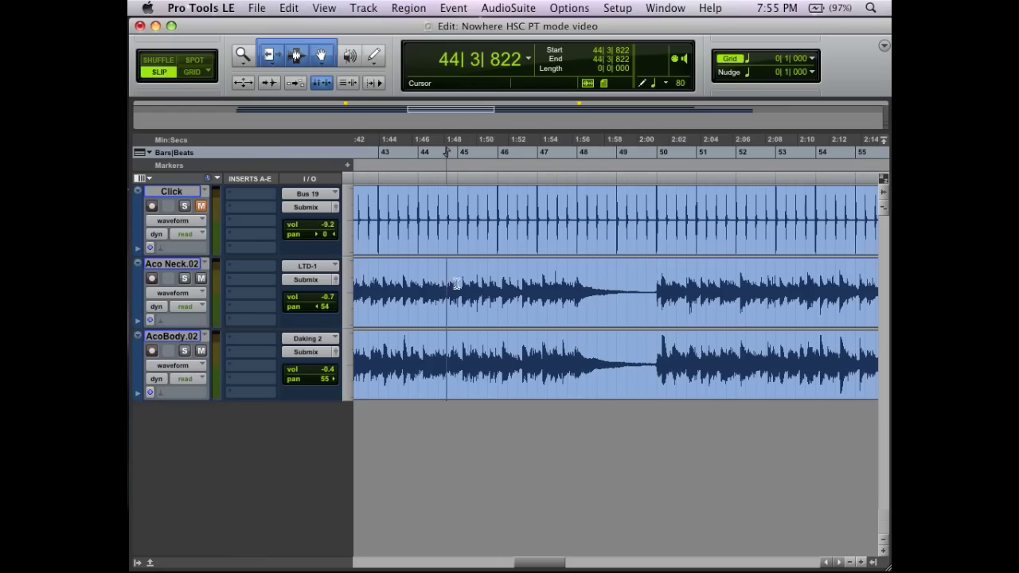
- Select about a bar and a half of both guitars and move the cut pieces elsewhere
{"action": "left_click_drag", "start_coordinate": [447, 298], "coordinate": [500, 298]}
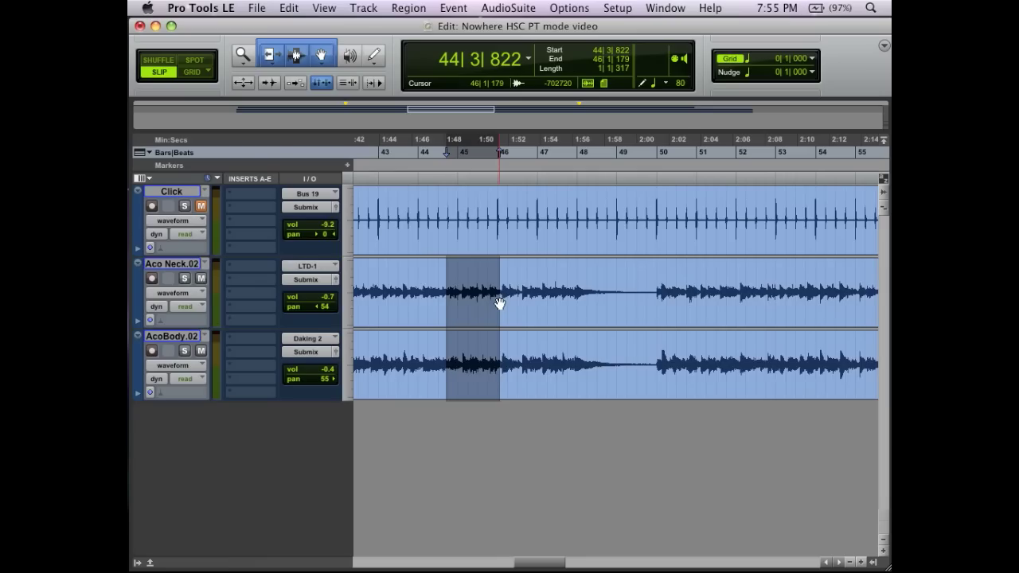
{"action": "left_click", "coordinate": [509, 291]}
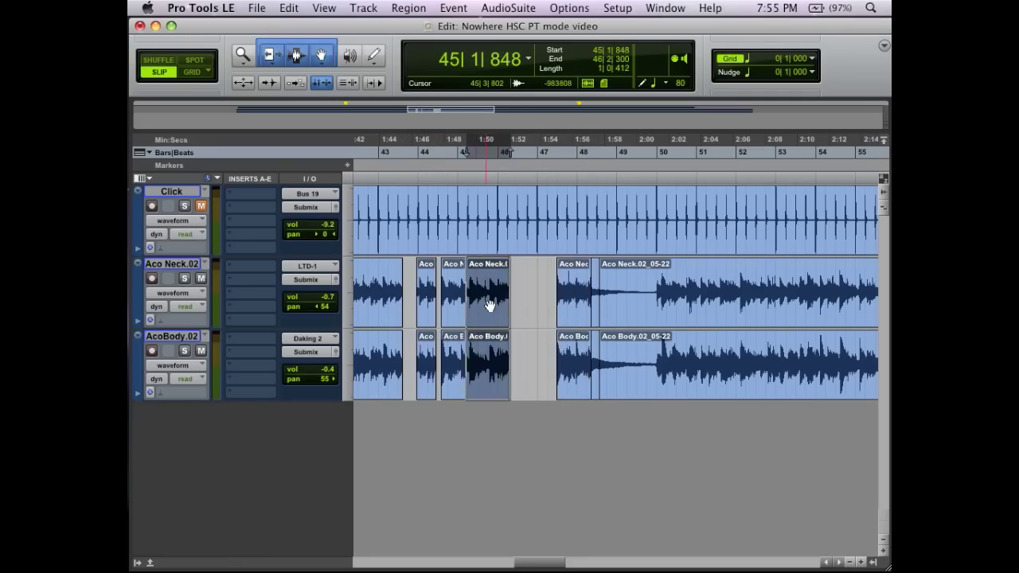
{"action": "left_click", "coordinate": [488, 294]}
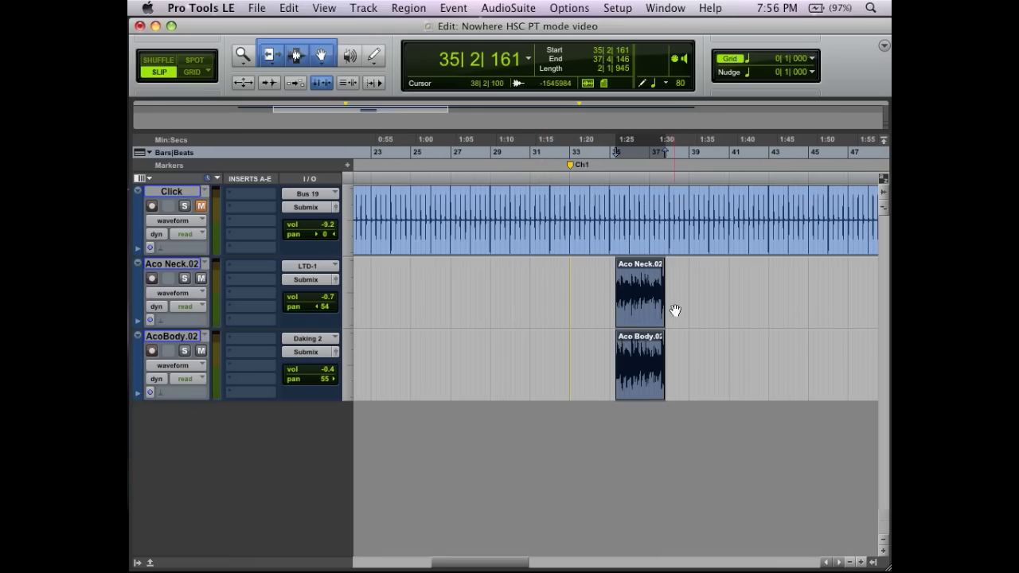
- Scroll the timeline to view the full Aco Neck.02_05-32 and Click_07 regions
{"action": "scroll", "scroll_direction": "right", "scroll_amount": 3}
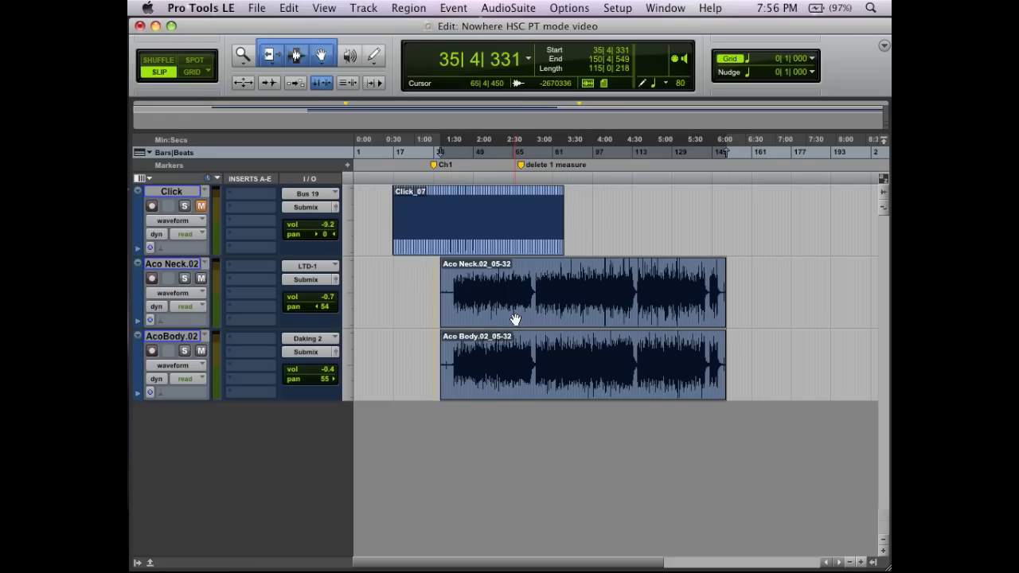
{"action": "mouse_move", "coordinate": [494, 311]}
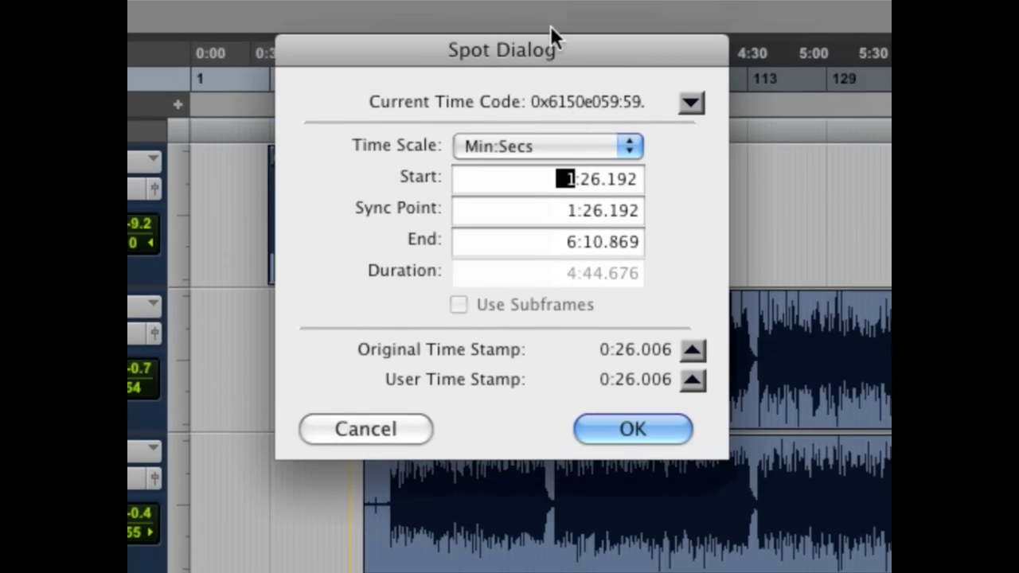
{"action": "mouse_move", "coordinate": [575, 142]}
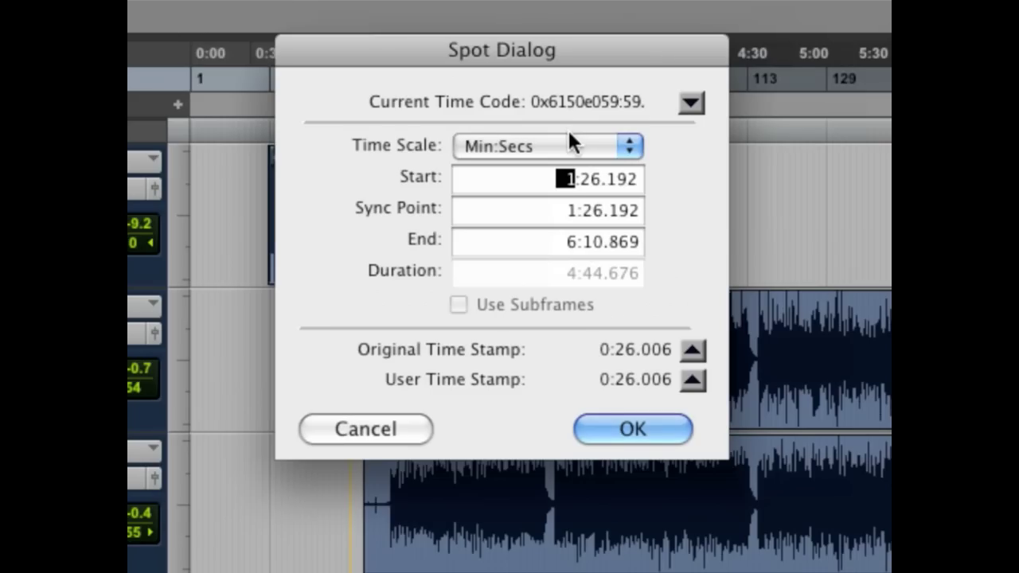
{"action": "mouse_move", "coordinate": [478, 136]}
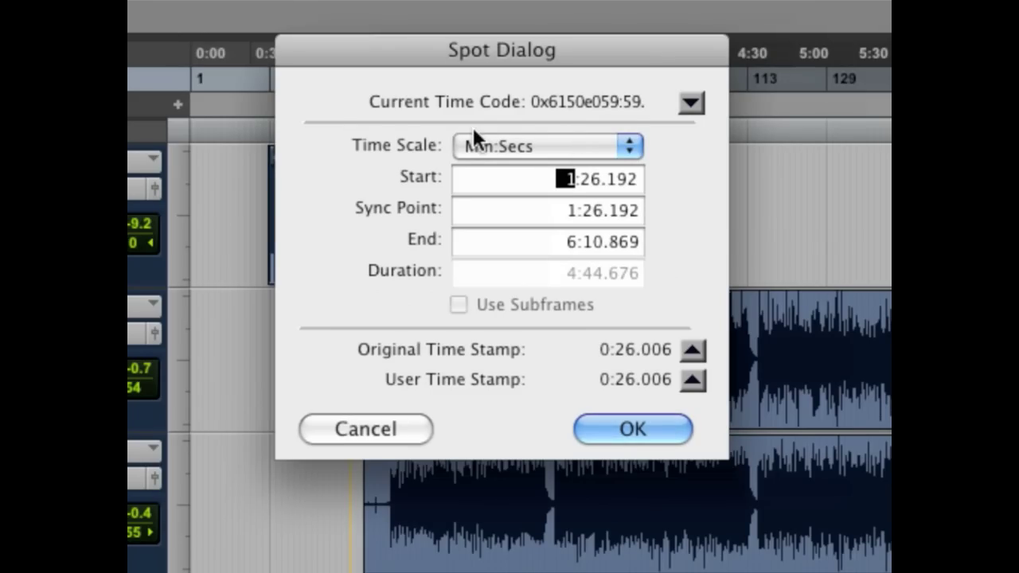
{"action": "mouse_move", "coordinate": [597, 191]}
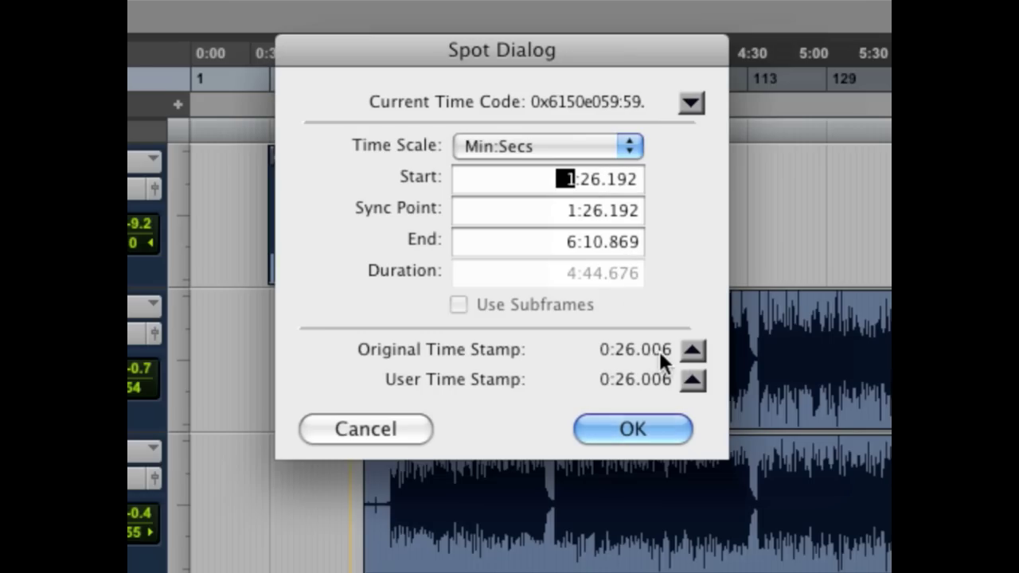
{"action": "mouse_move", "coordinate": [573, 181]}
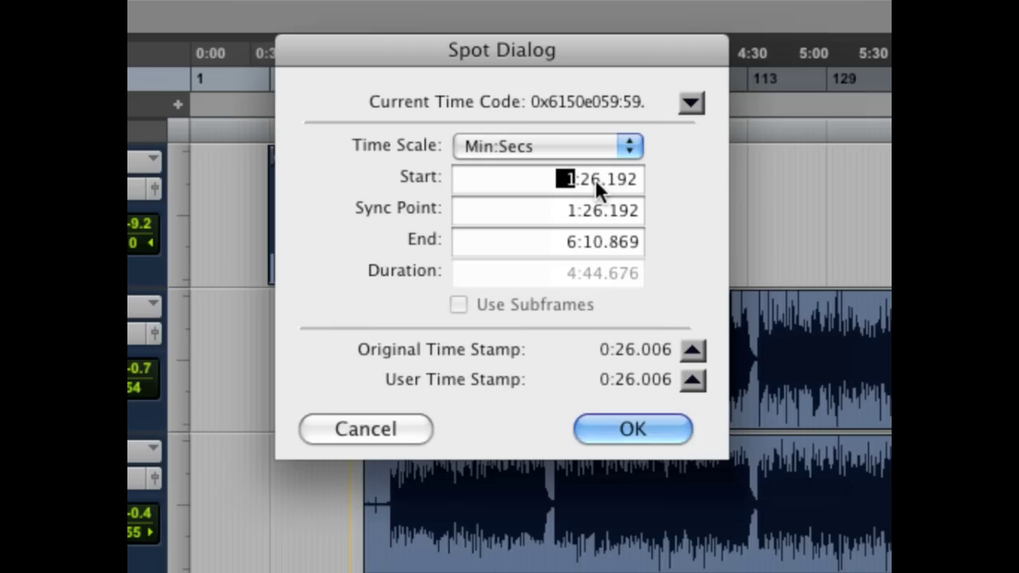
{"action": "mouse_move", "coordinate": [712, 331]}
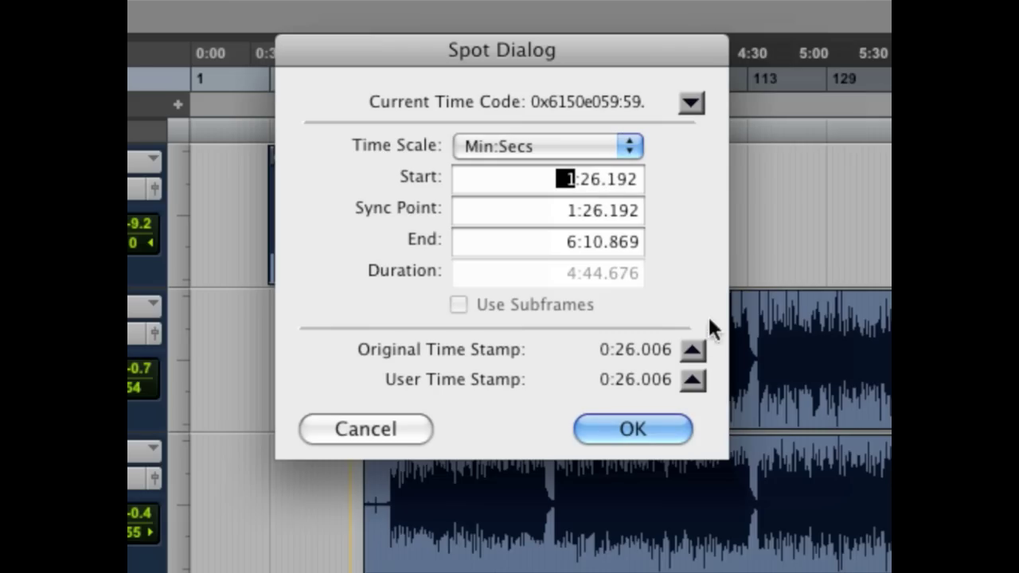
{"action": "mouse_move", "coordinate": [651, 360]}
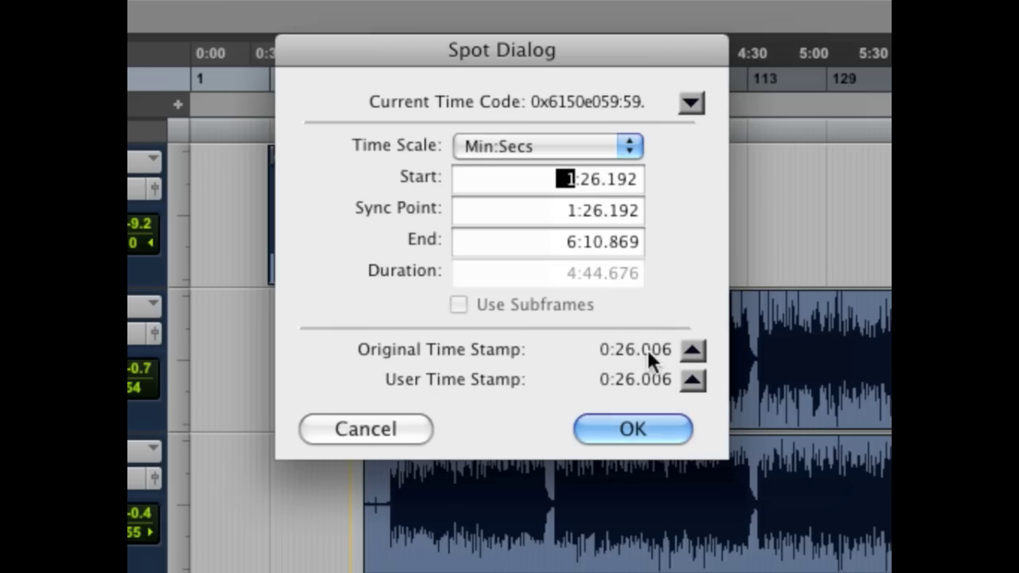
{"action": "mouse_move", "coordinate": [656, 355]}
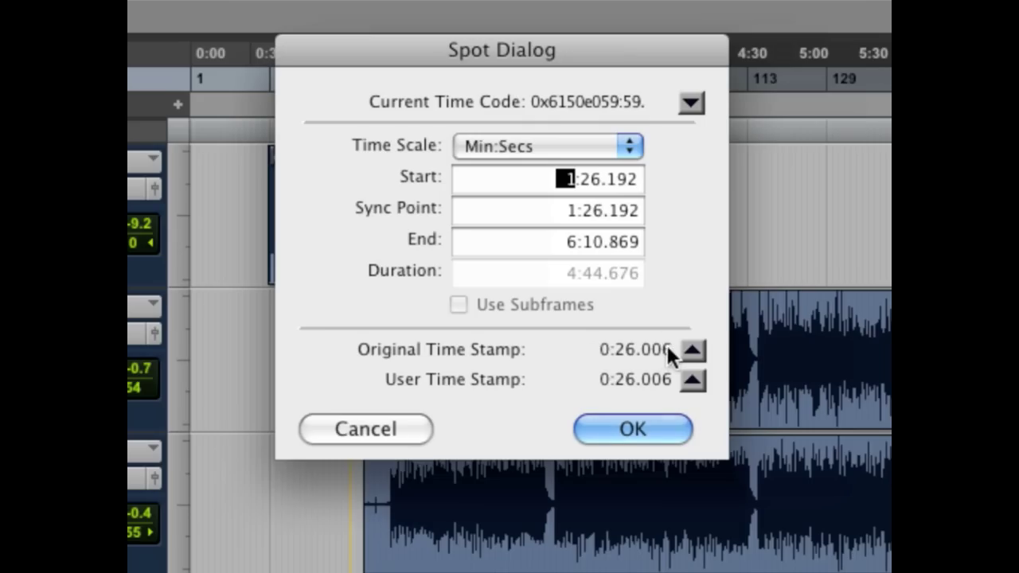
- Copy the Original Time Stamp 0:26.006 into the Spot dialog's Start field
{"action": "left_click", "coordinate": [692, 357]}
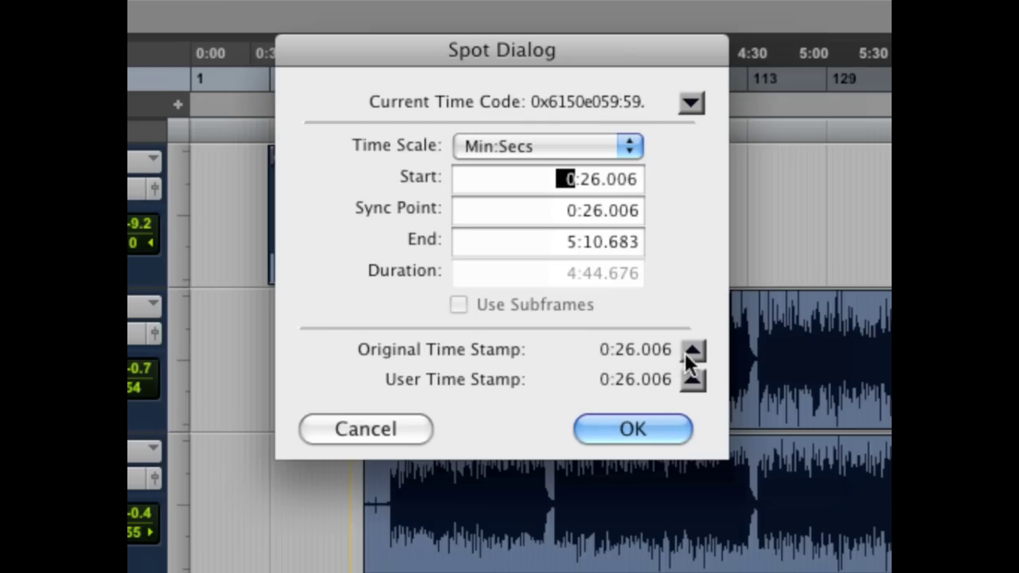
{"action": "mouse_move", "coordinate": [660, 203]}
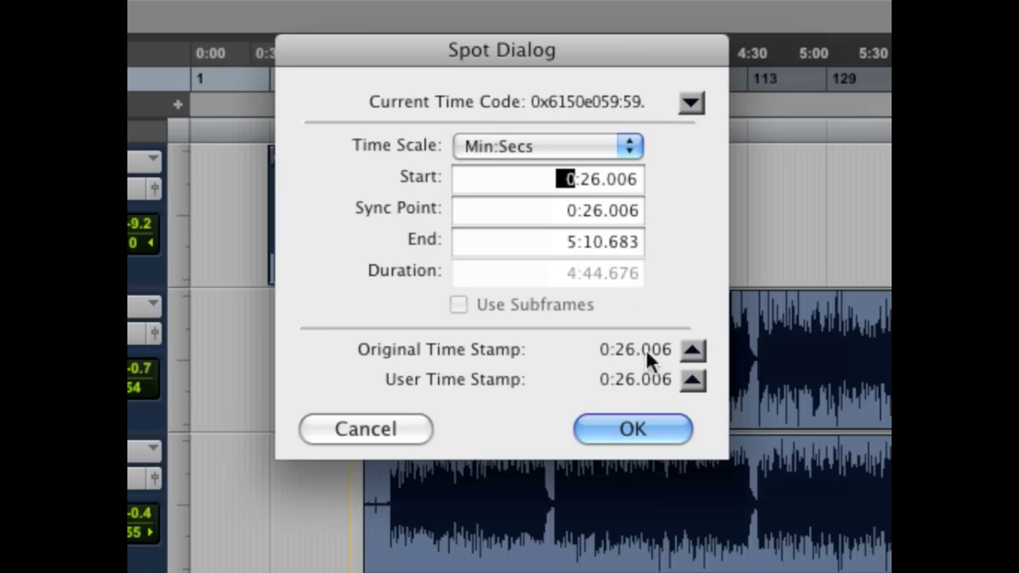
{"action": "mouse_move", "coordinate": [691, 355]}
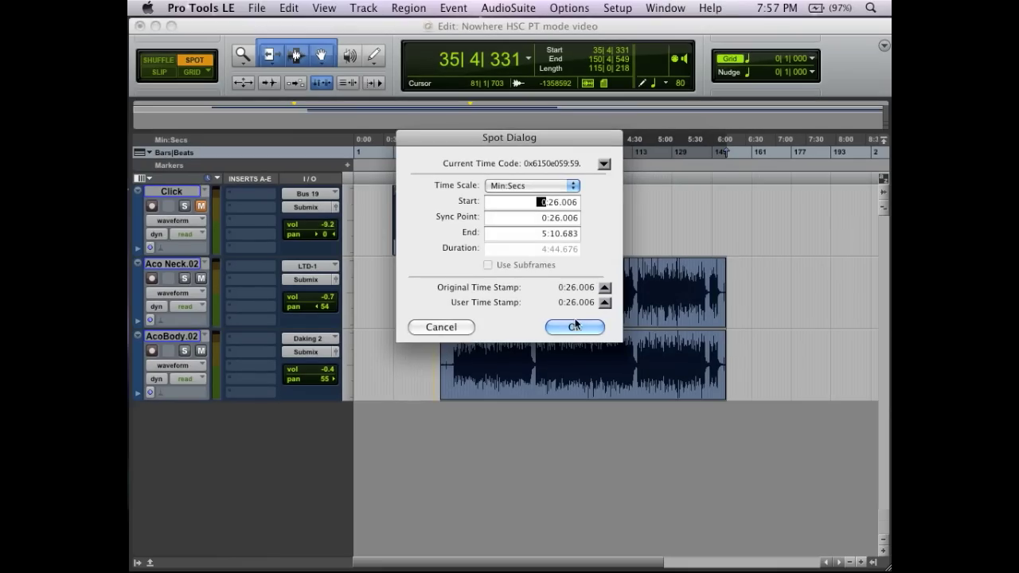
- Confirm the Spot dialog to place the region at 0:26.006, then switch to Slip mode
{"action": "left_click", "coordinate": [574, 326]}
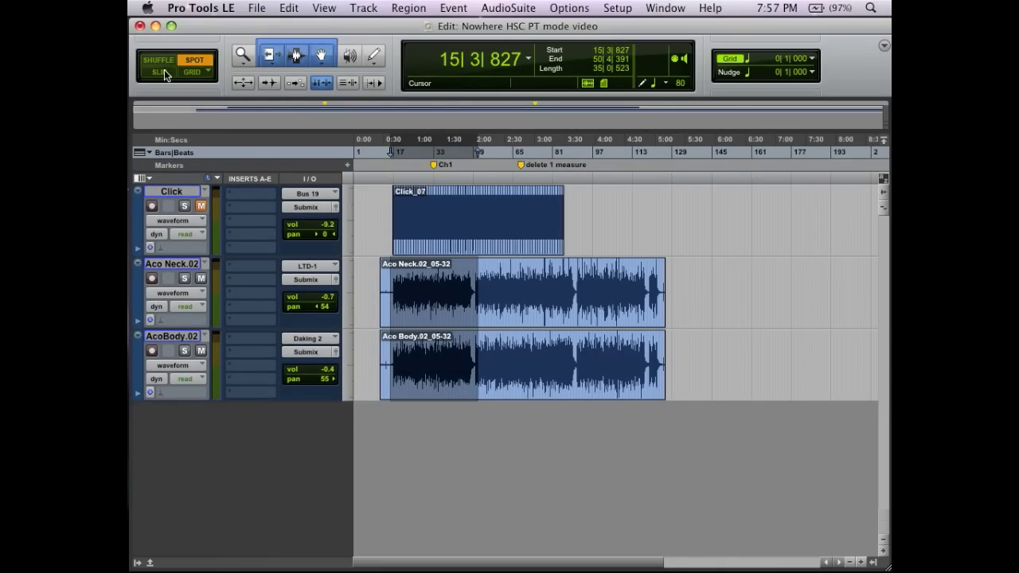
{"action": "left_click", "coordinate": [158, 72]}
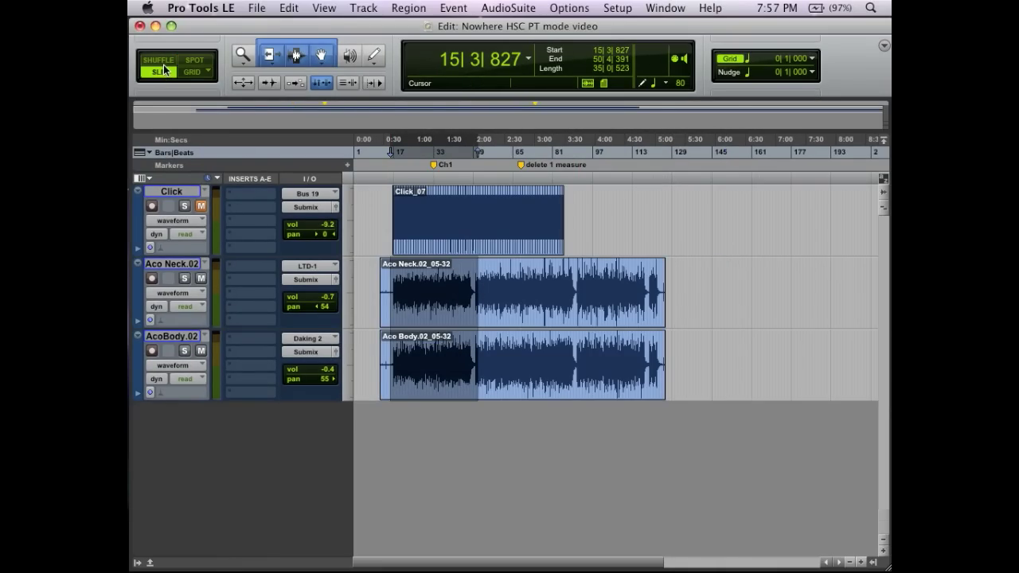